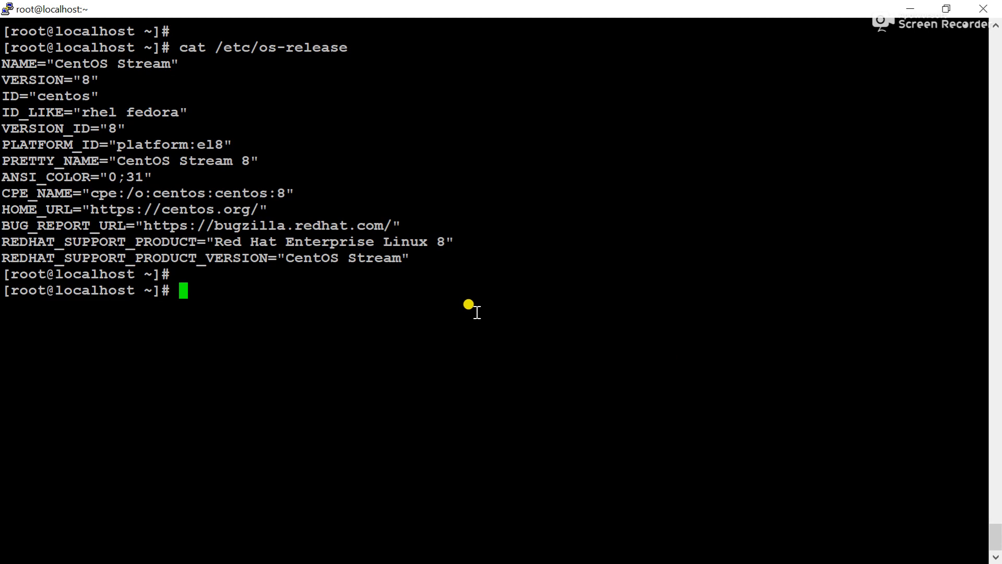
# - Run fdisk -l and highlight the 2 GiB /dev/sda disk and its sda1 partition
pyautogui.moveTo(117, 161); pyautogui.dragTo(235, 160)
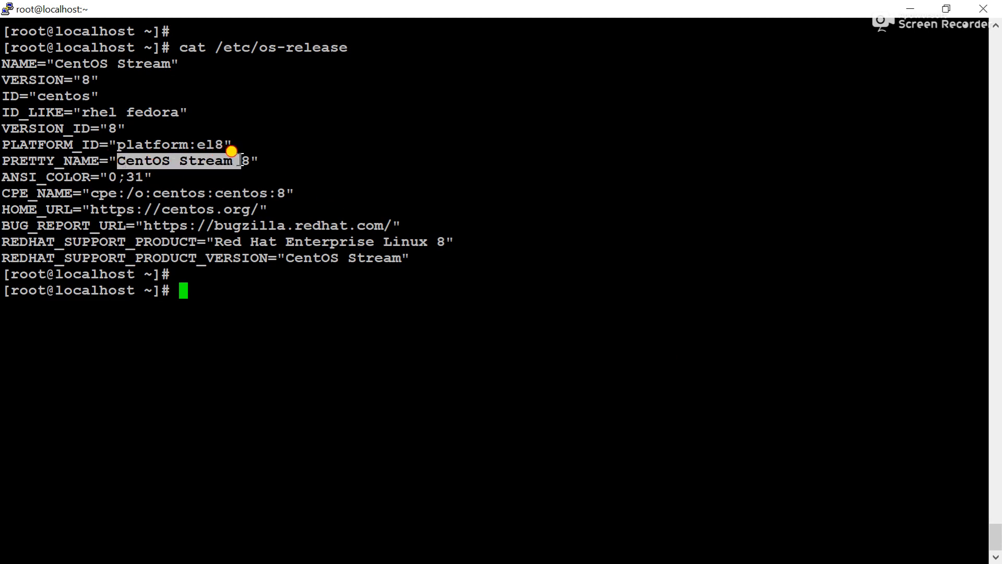
pyautogui.click(342, 362)
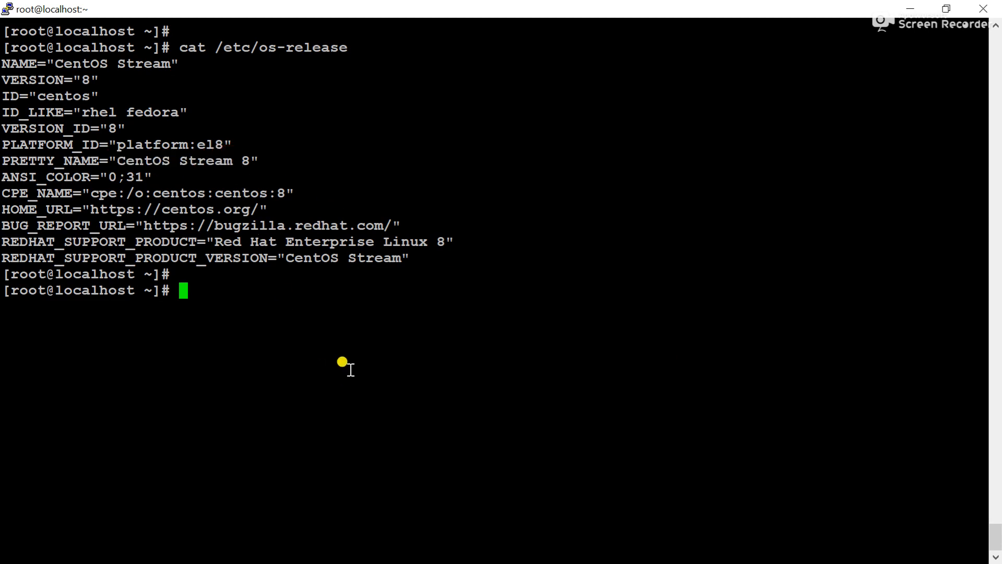
pyautogui.write('fd')
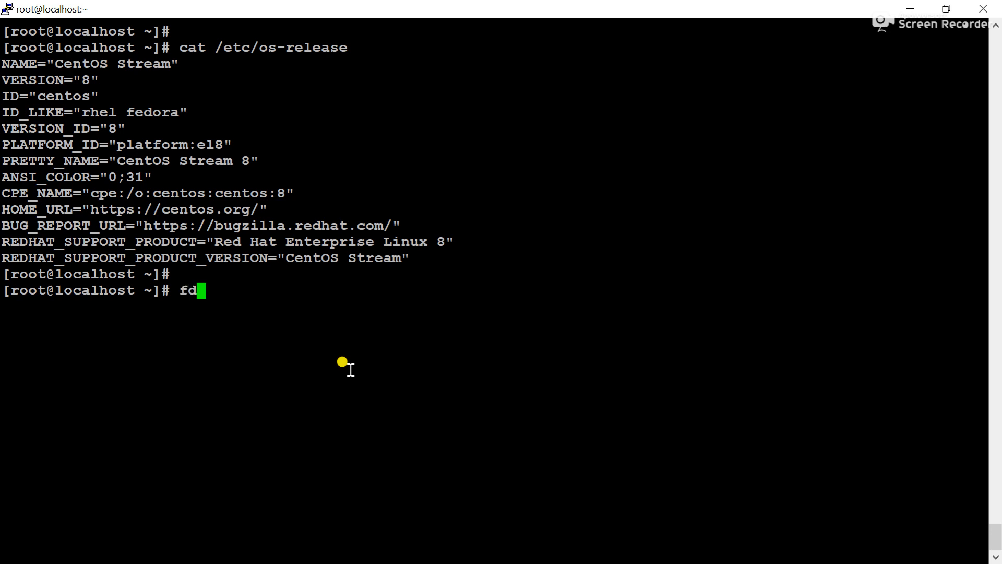
pyautogui.write('isk -l')
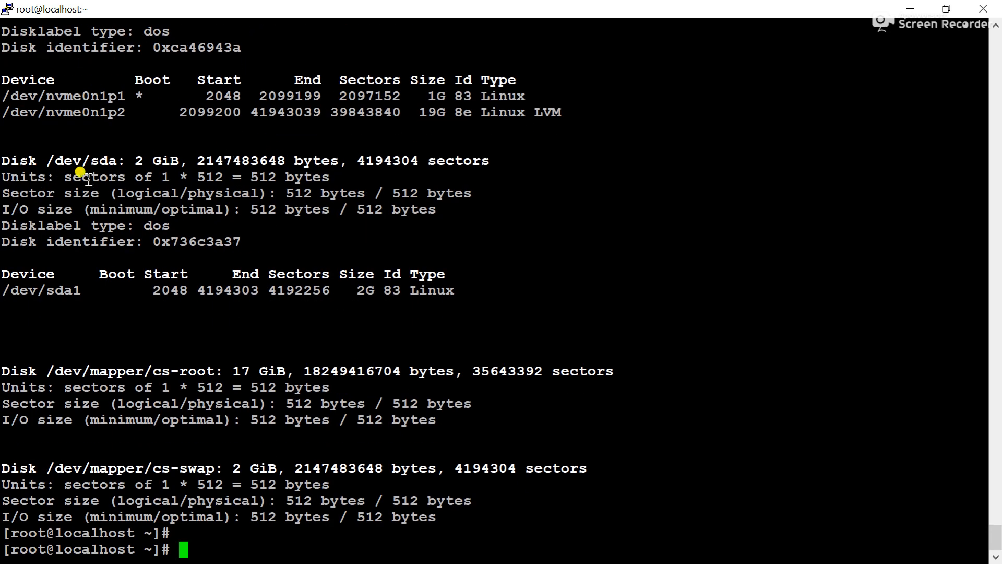
pyautogui.doubleClick(80, 161)
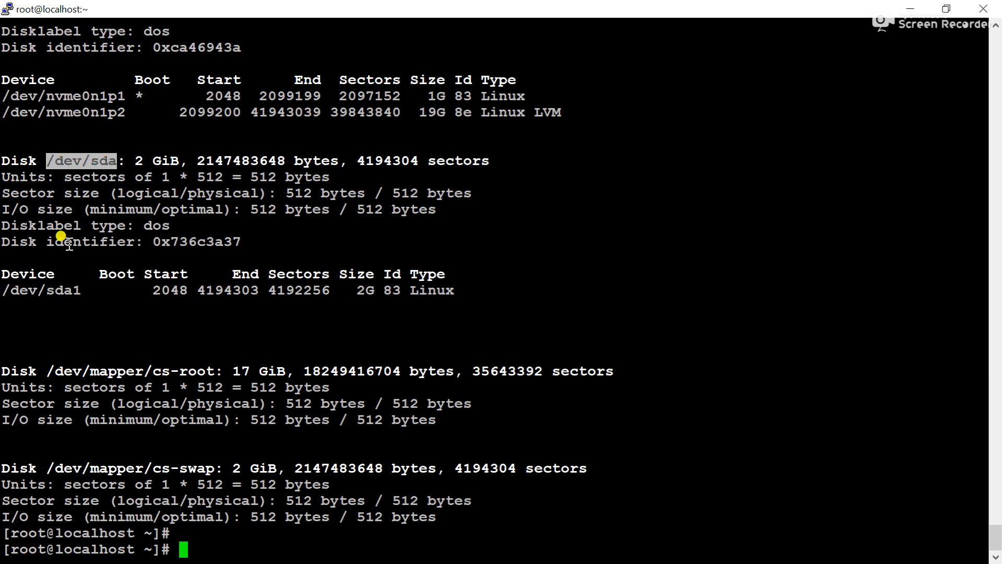
pyautogui.doubleClick(40, 290)
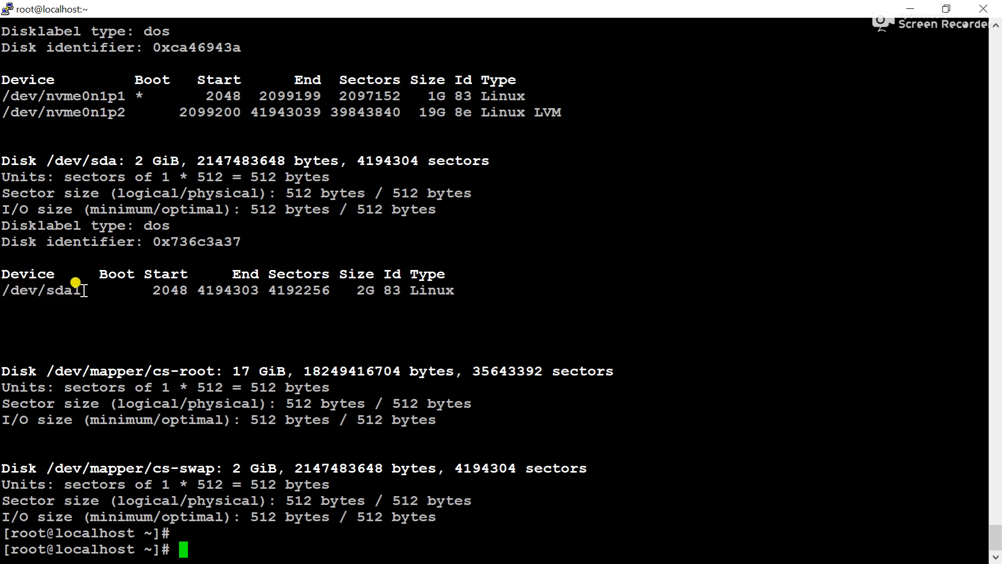
pyautogui.doubleClick(45, 290)
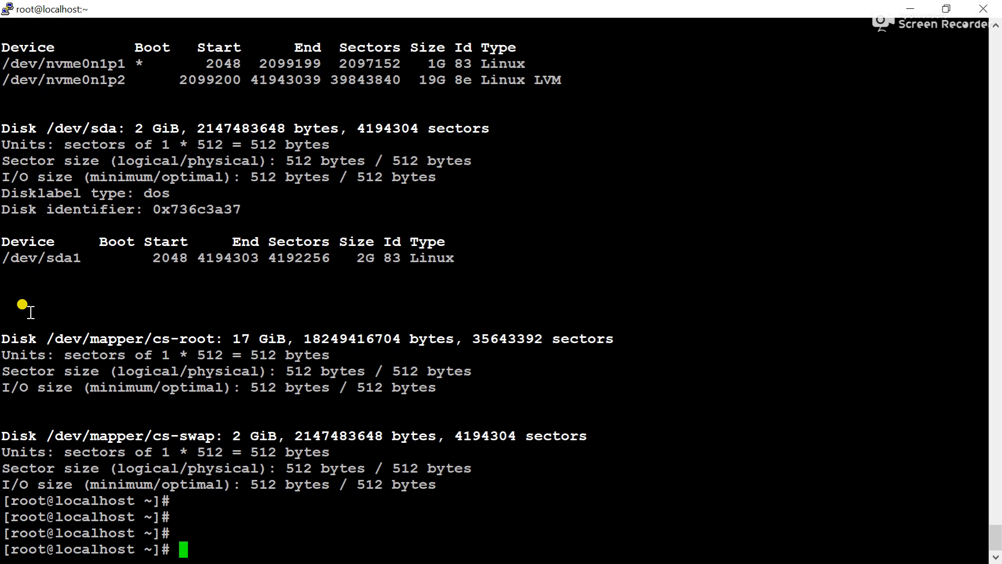
# - Run lsblk -f and highlight the sda1 row showing ext4 mounted at /BKP
pyautogui.write('lsb')
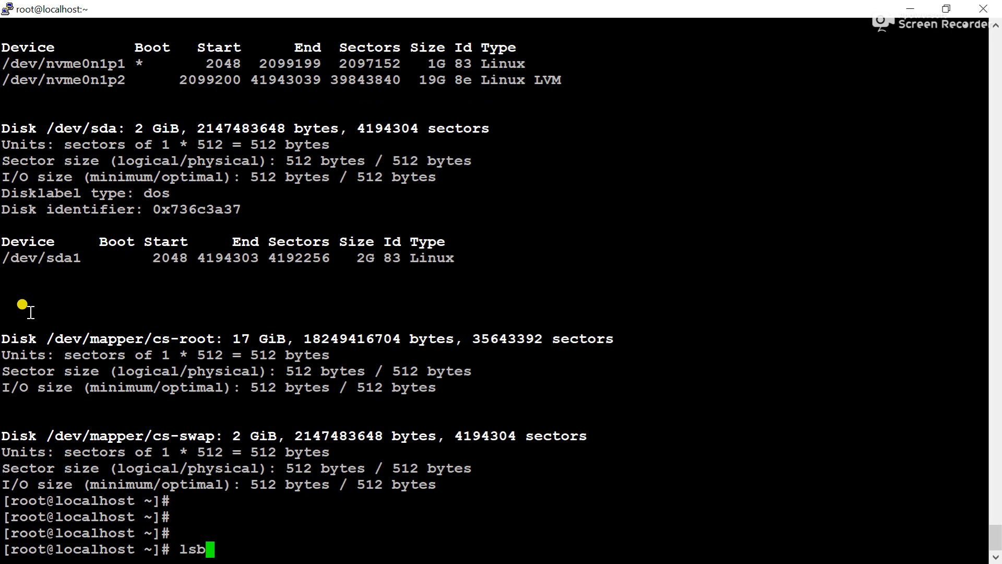
pyautogui.write('lk -f')
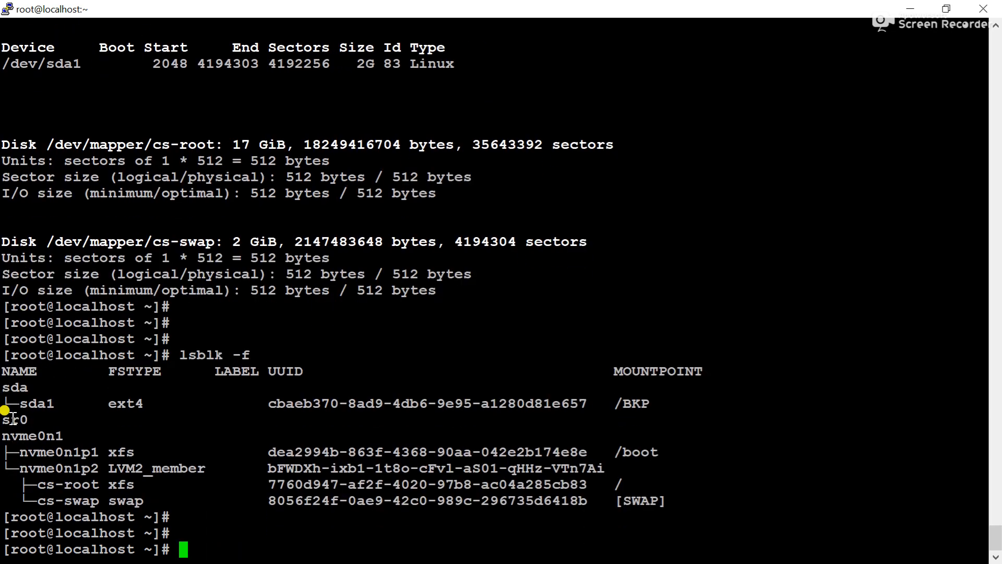
pyautogui.doubleClick(37, 404)
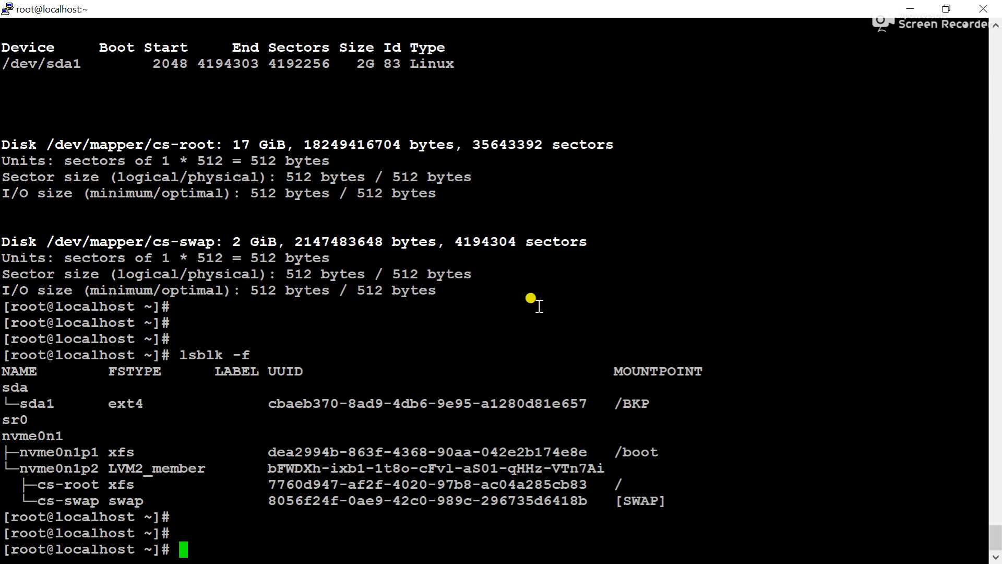
pyautogui.moveTo(82, 384)
pyautogui.write('e')
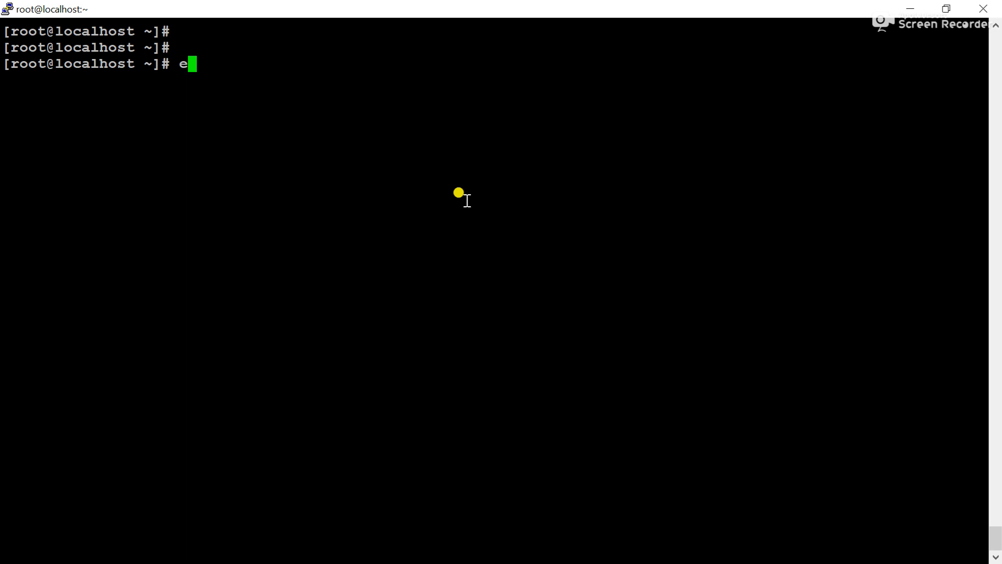
# - Label /dev/sda1 as BKP with e2label and verify it with lsblk -f
pyautogui.write('2label')
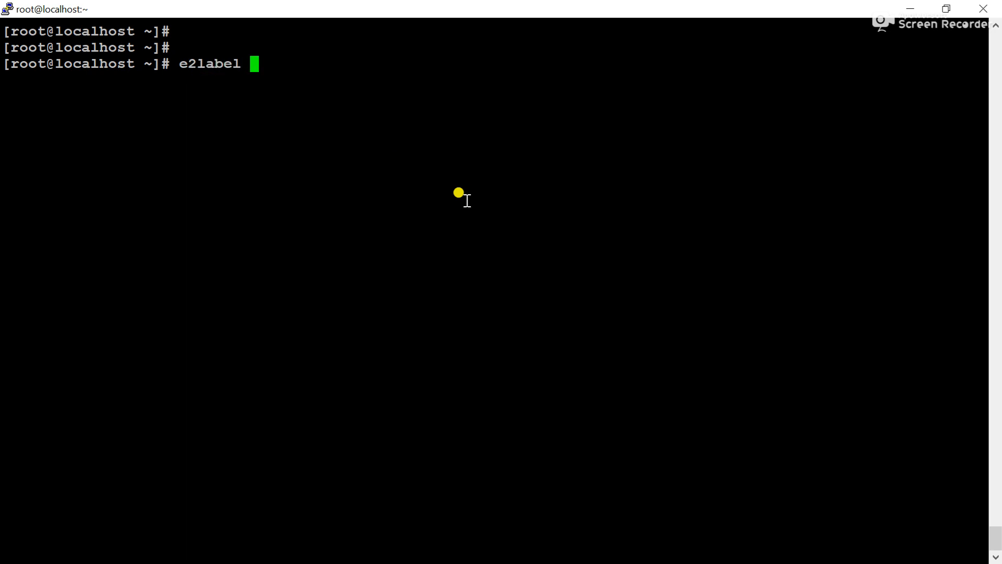
pyautogui.write('/dev')
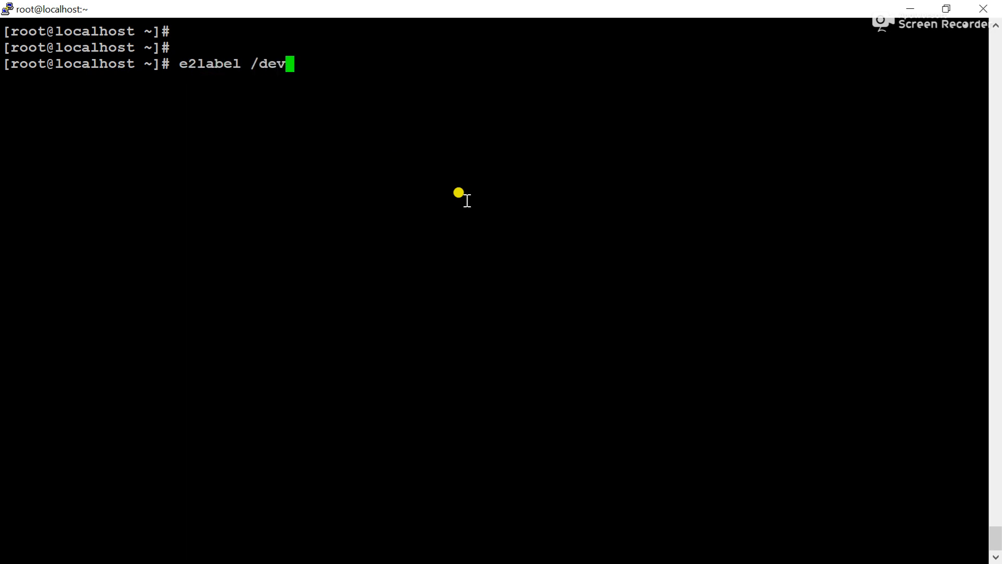
pyautogui.write('/dsa')
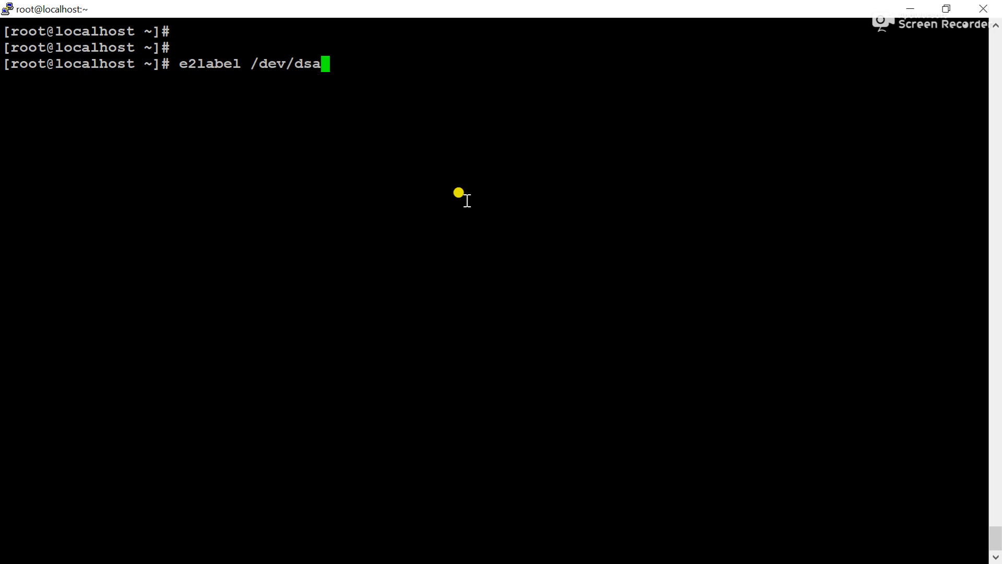
pyautogui.press('BackSpace')
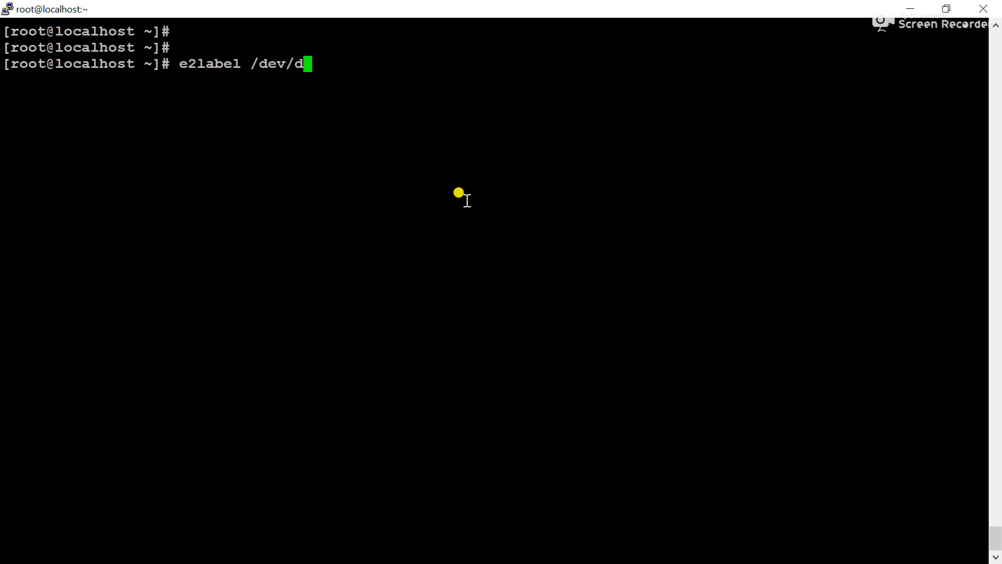
pyautogui.write('sda1')
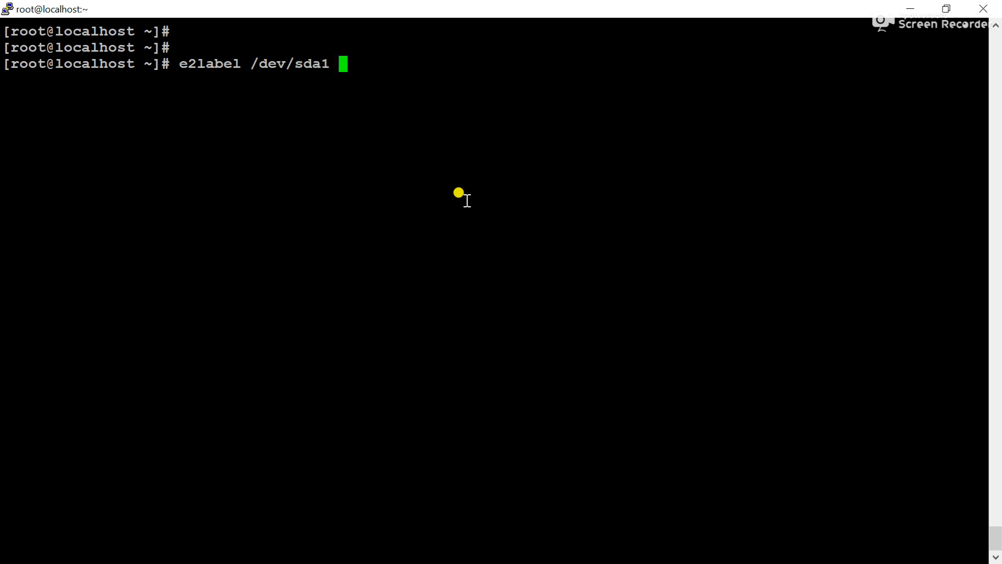
pyautogui.write('BKP')
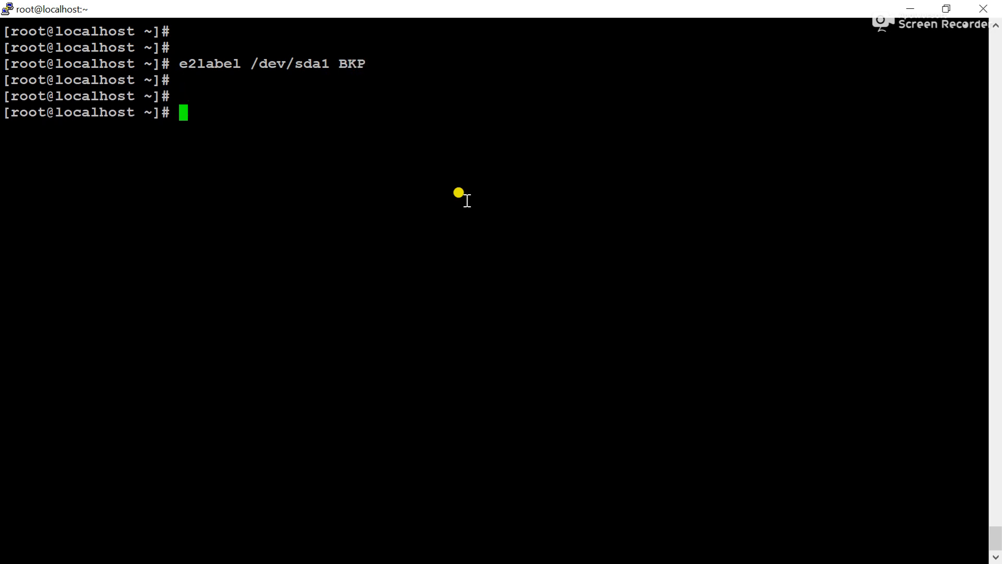
pyautogui.write('lsblk -f')
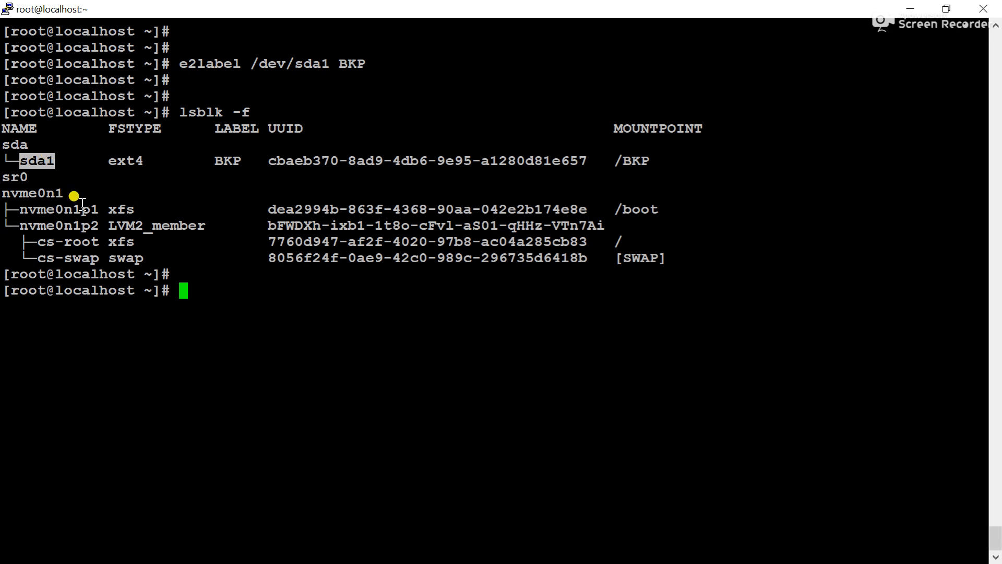
pyautogui.moveTo(328, 248)
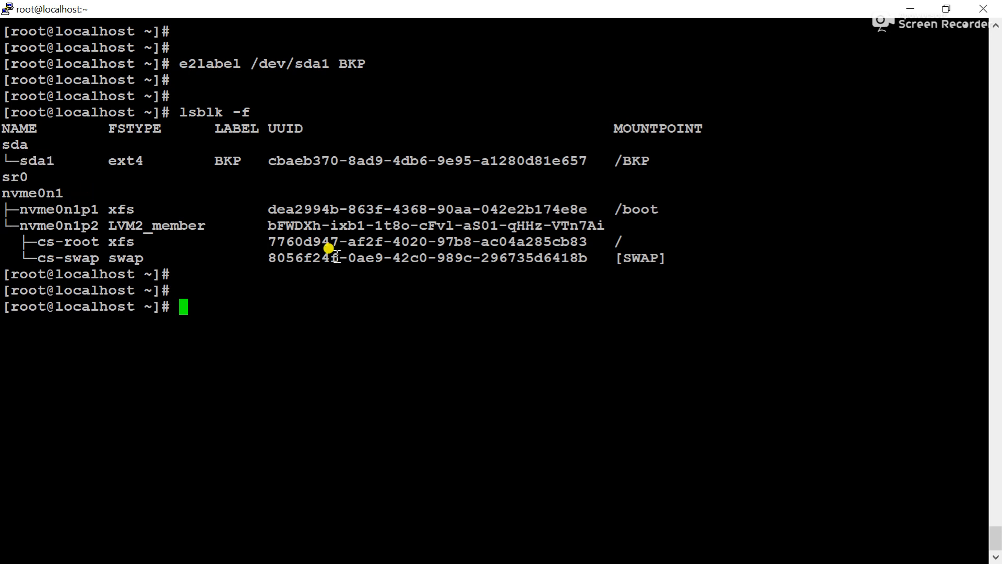
pyautogui.write('vi /')
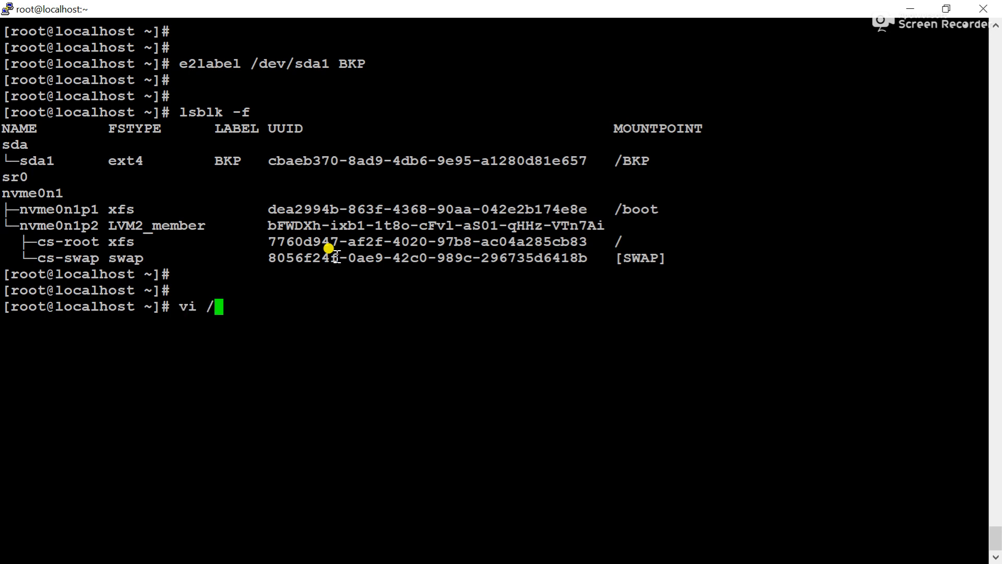
# - Add the line LABEL=BKP /BKP ext4 to /etc/fstab in vi
pyautogui.write('etc/fs')
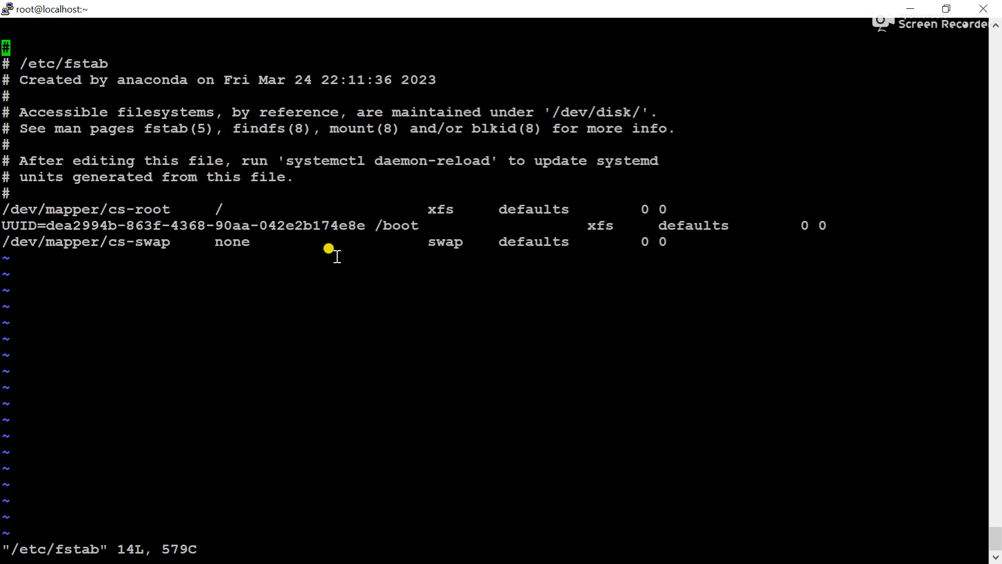
pyautogui.press('i')
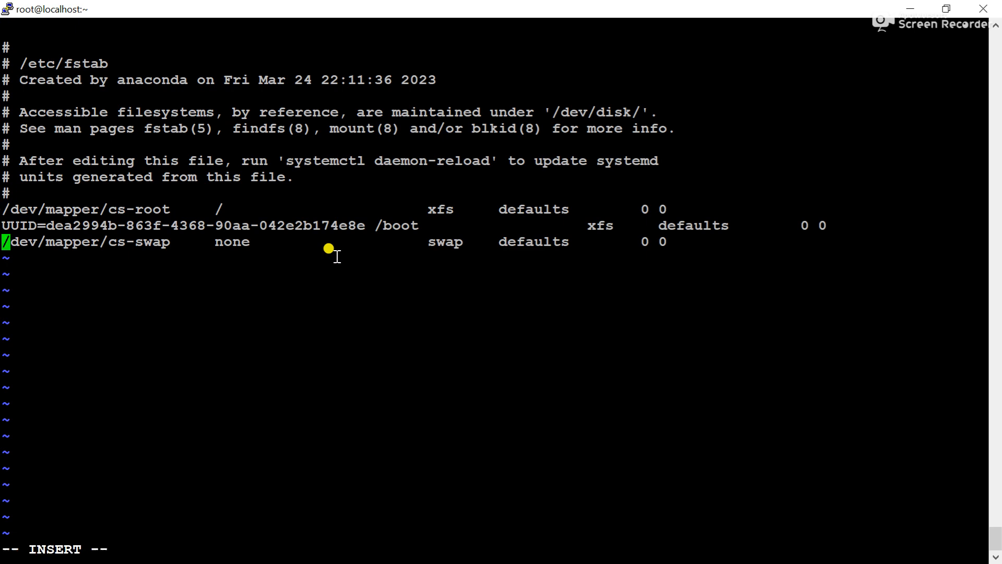
pyautogui.press('End')
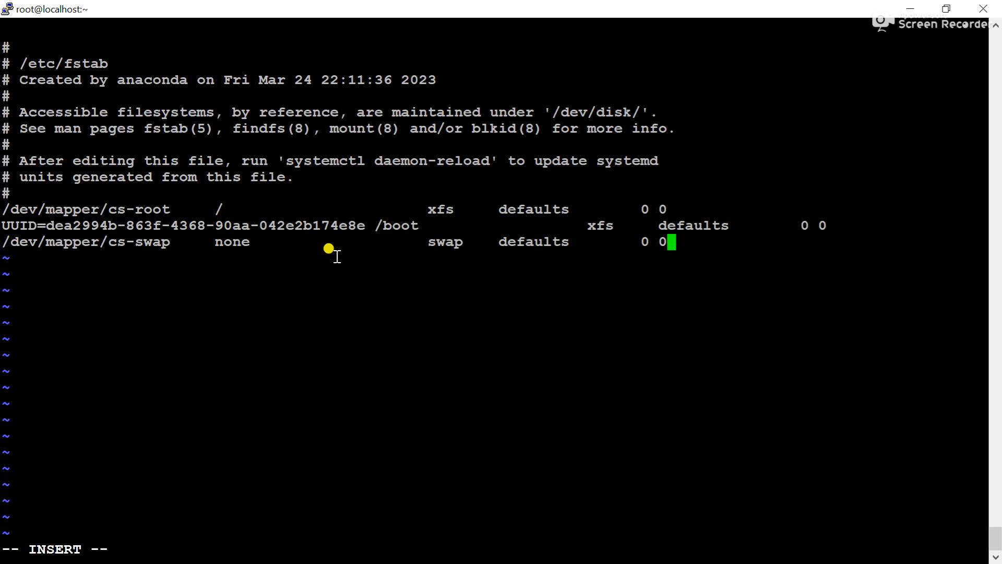
pyautogui.write('la')
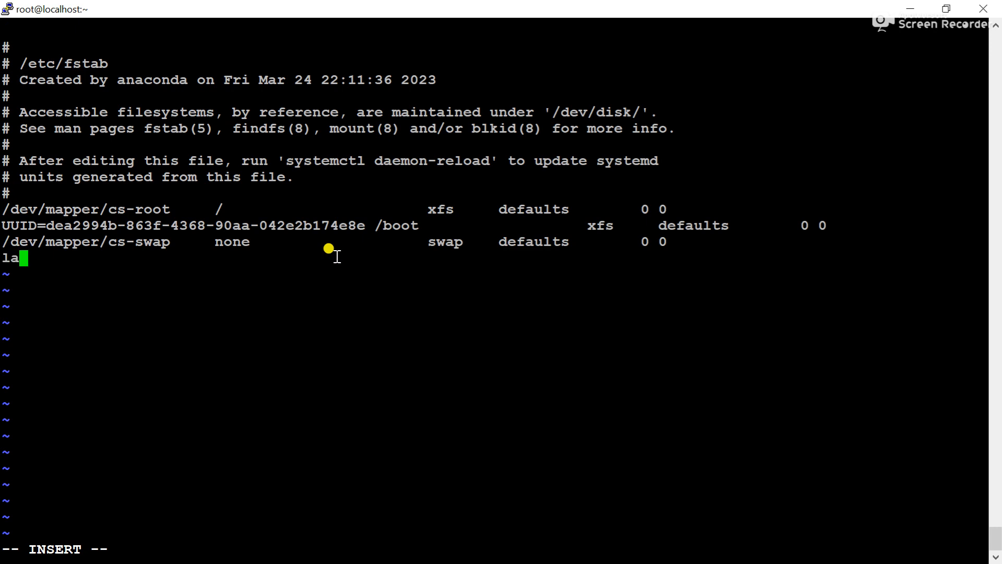
pyautogui.press('BackSpace')
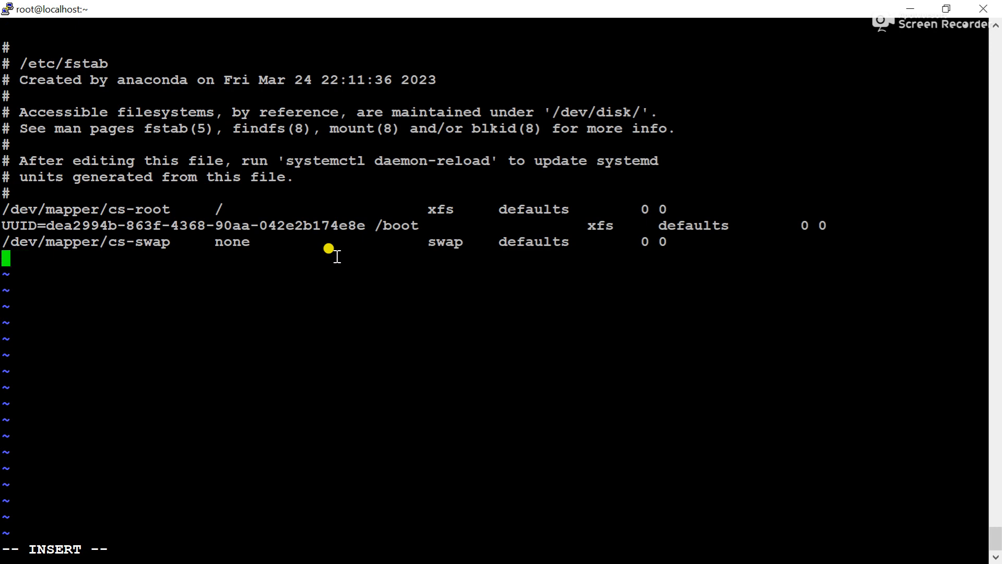
pyautogui.write('LABEL')
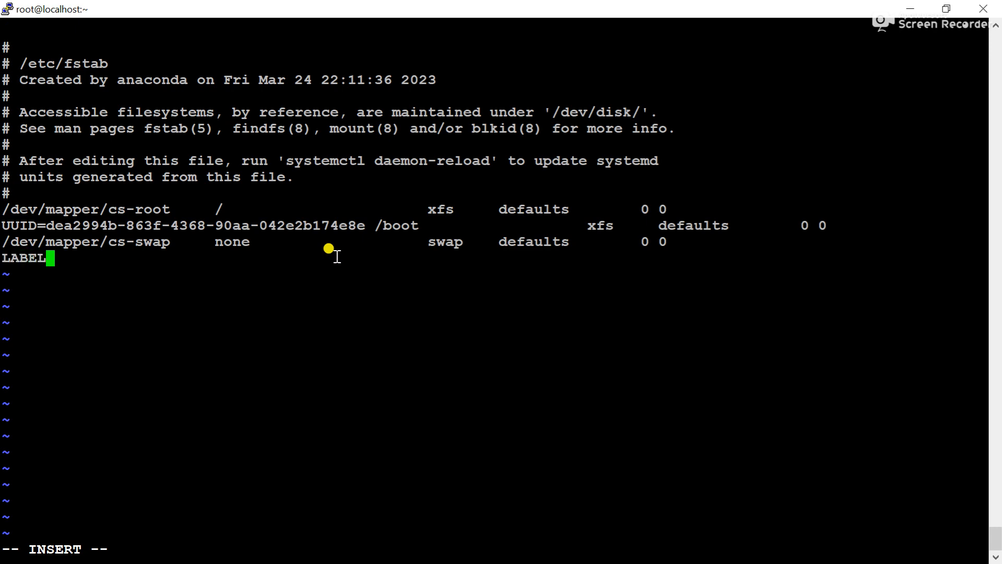
pyautogui.write('=BK')
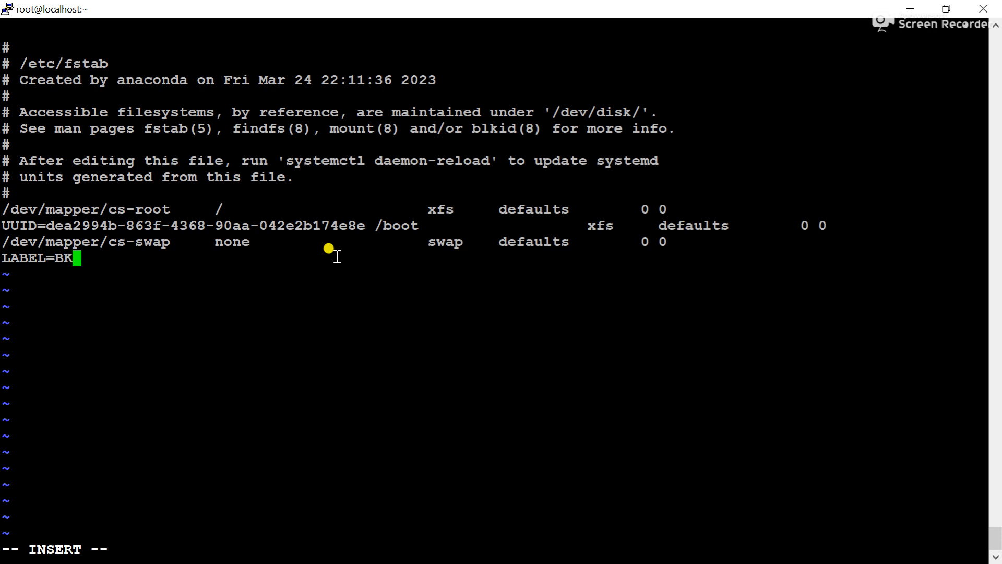
pyautogui.write('P')
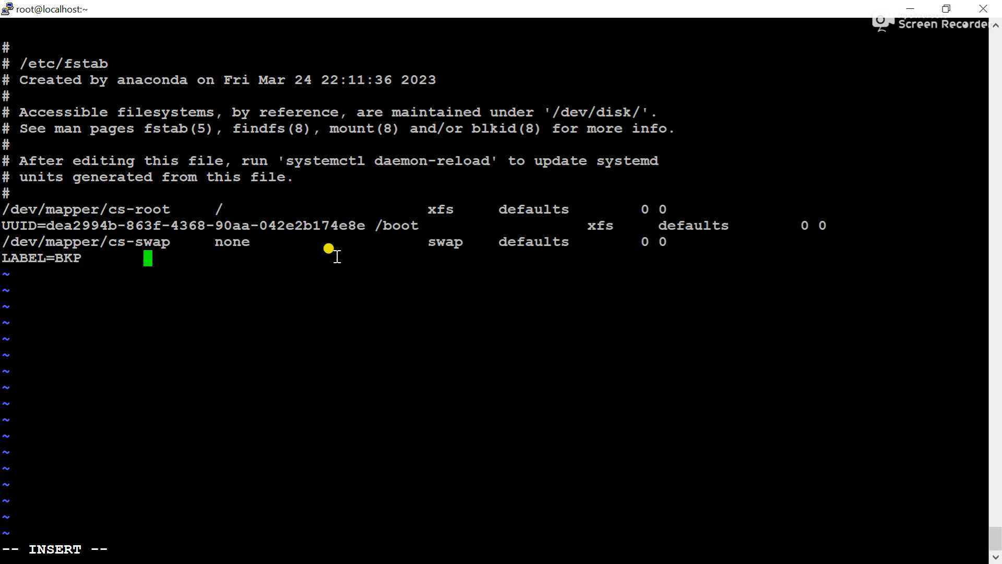
pyautogui.write('/')
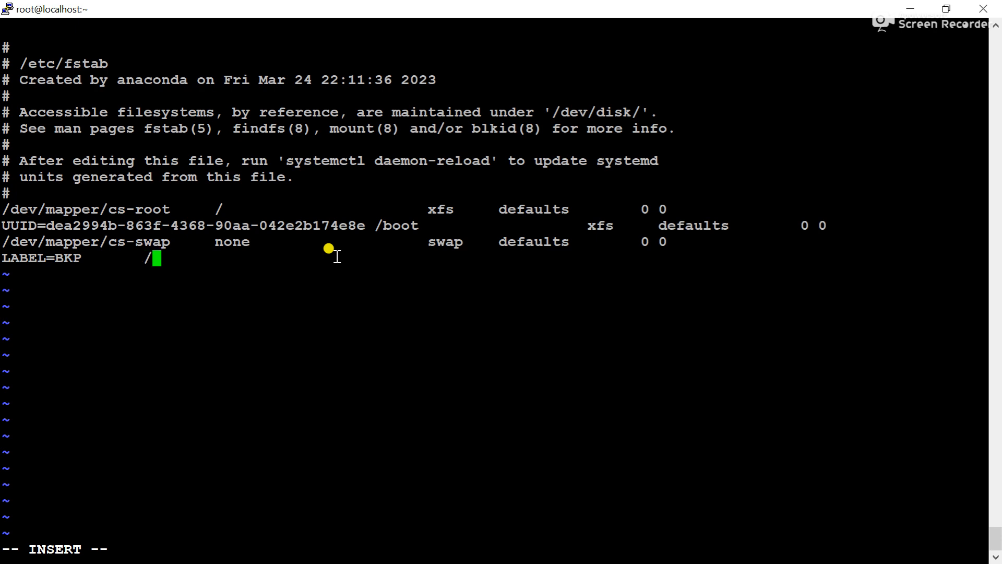
pyautogui.write('BKP')
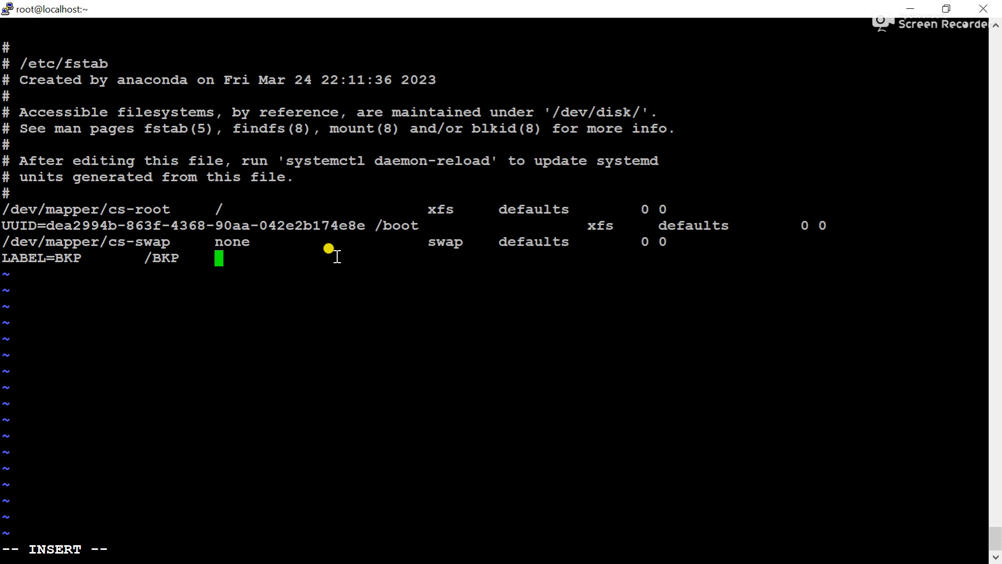
pyautogui.write('ex')
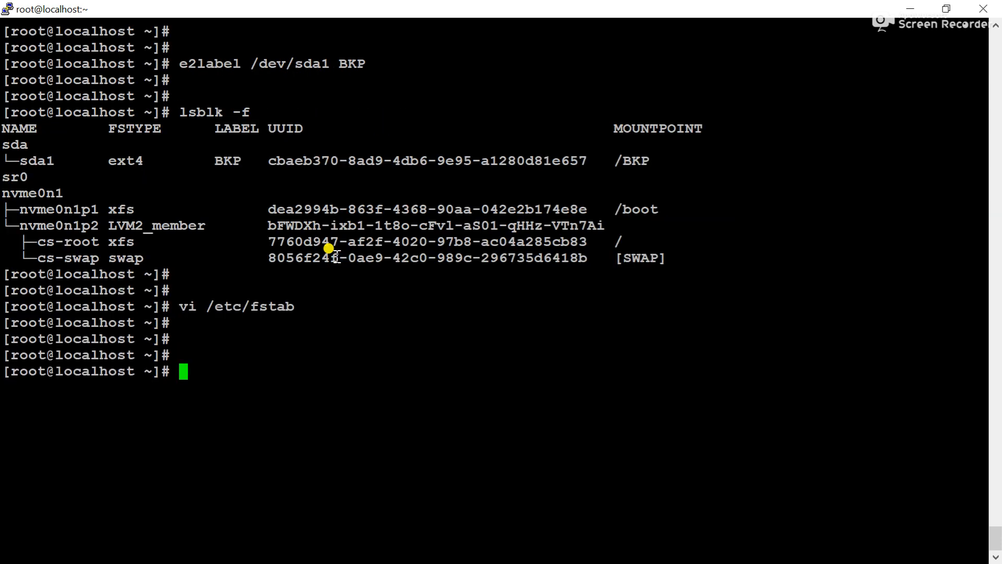
# - Run df -h to confirm /dev/sda1 (2.0G) is mounted on /BKP
pyautogui.write('mou')
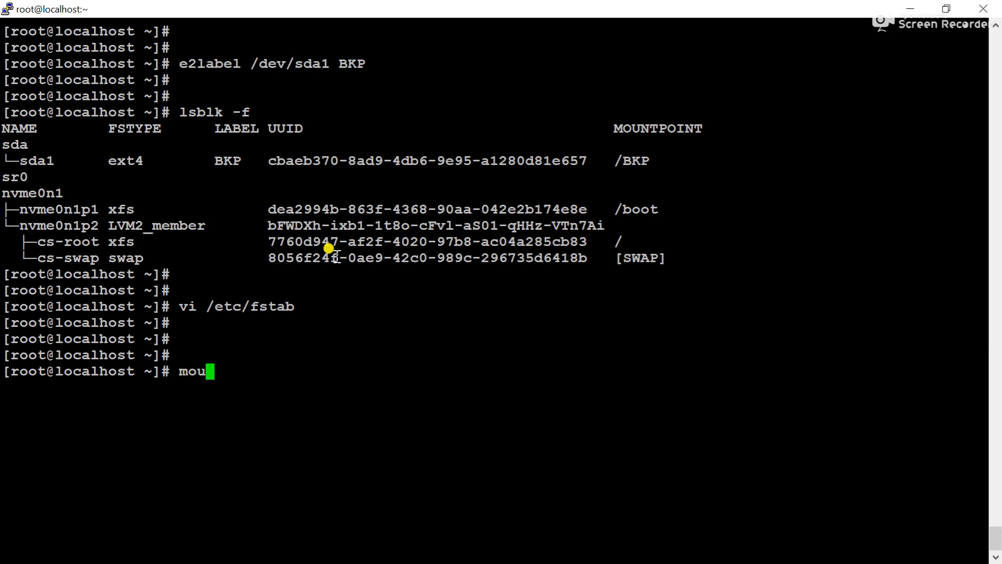
pyautogui.press('BackSpace')
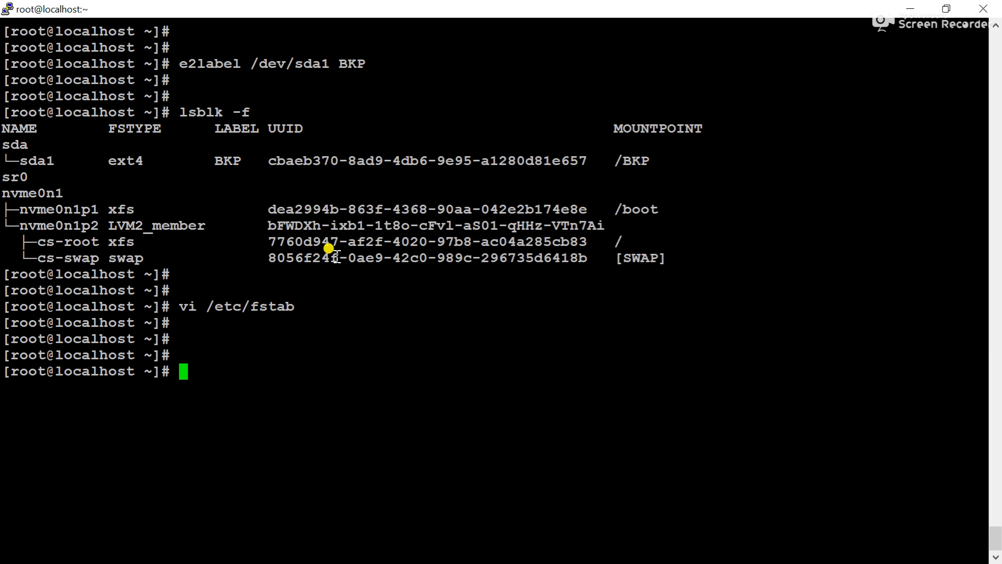
pyautogui.write('df -h')
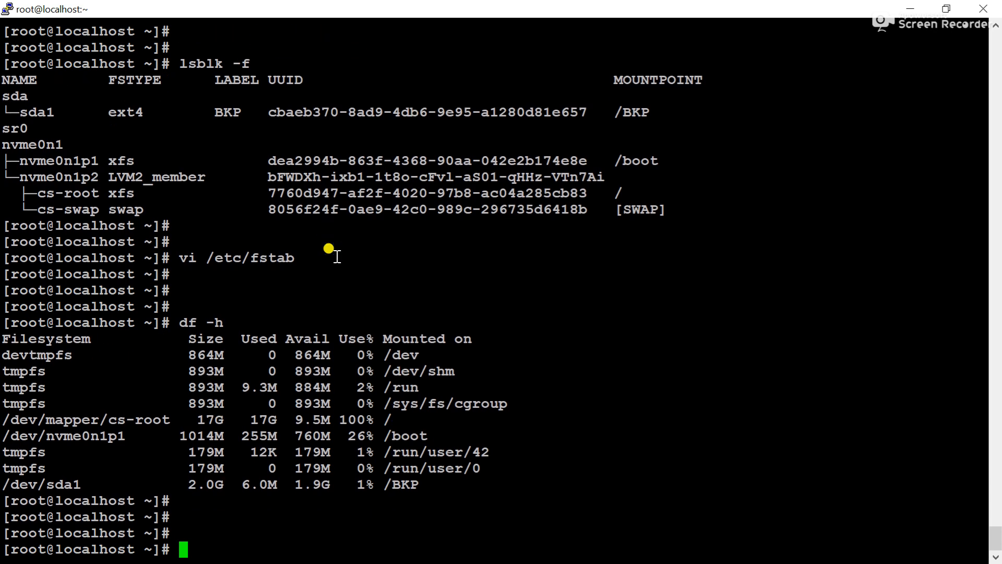
pyautogui.moveTo(86, 492)
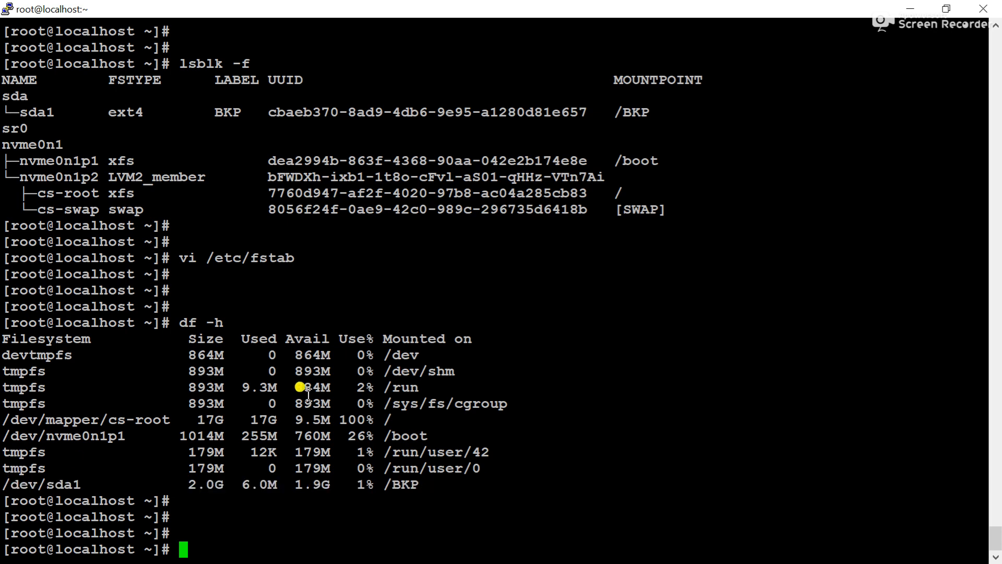
# - Unmount /BKP and confirm with df -h that /dev/sda1 is gone
pyautogui.write('umo')
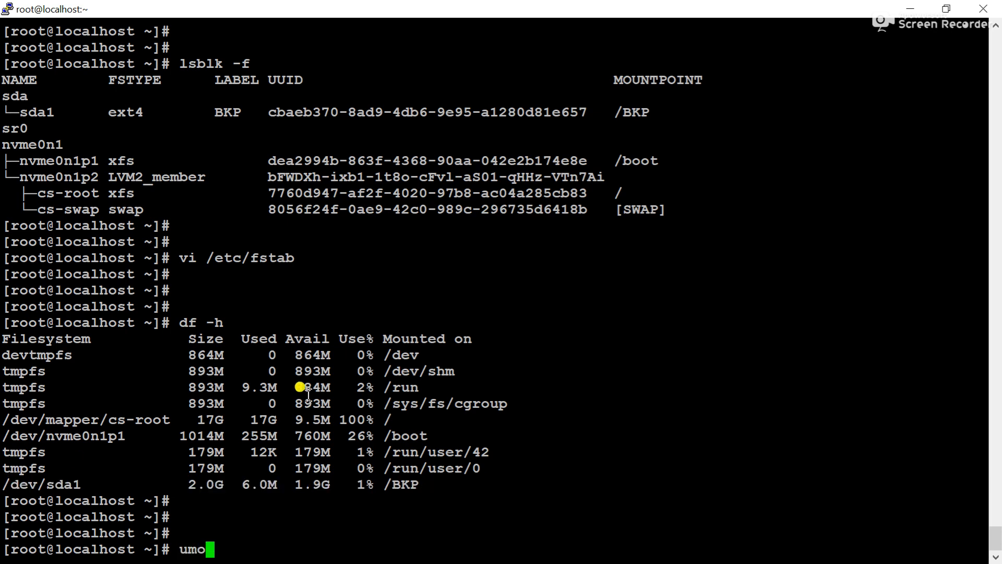
pyautogui.write('unt /BKP')
pyautogui.write('df -h')
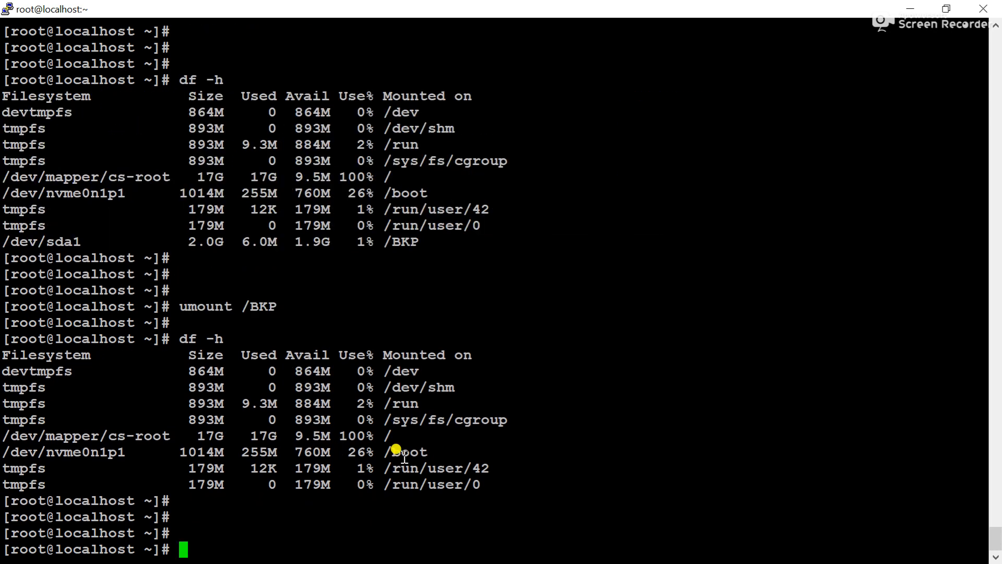
pyautogui.moveTo(384, 355); pyautogui.dragTo(427, 456)
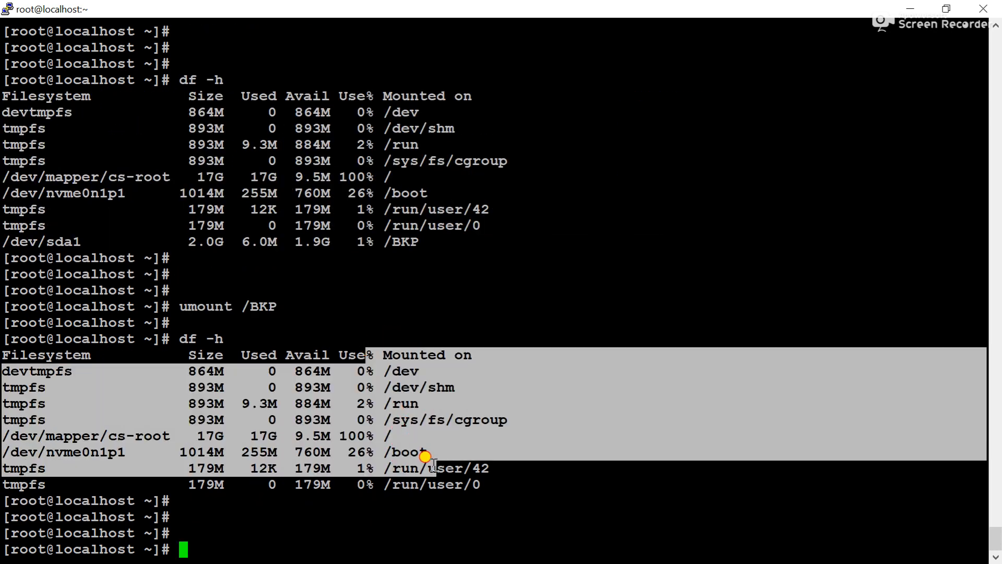
# - Run mount -a, then df -h, highlighting /dev/sda1 back on /BKP
pyautogui.write('m')
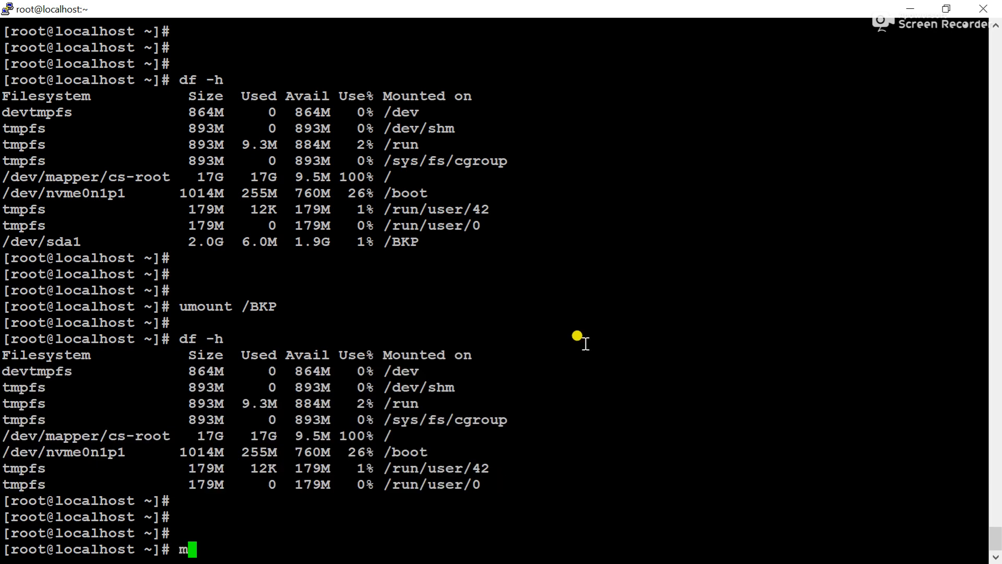
pyautogui.write('ount -a')
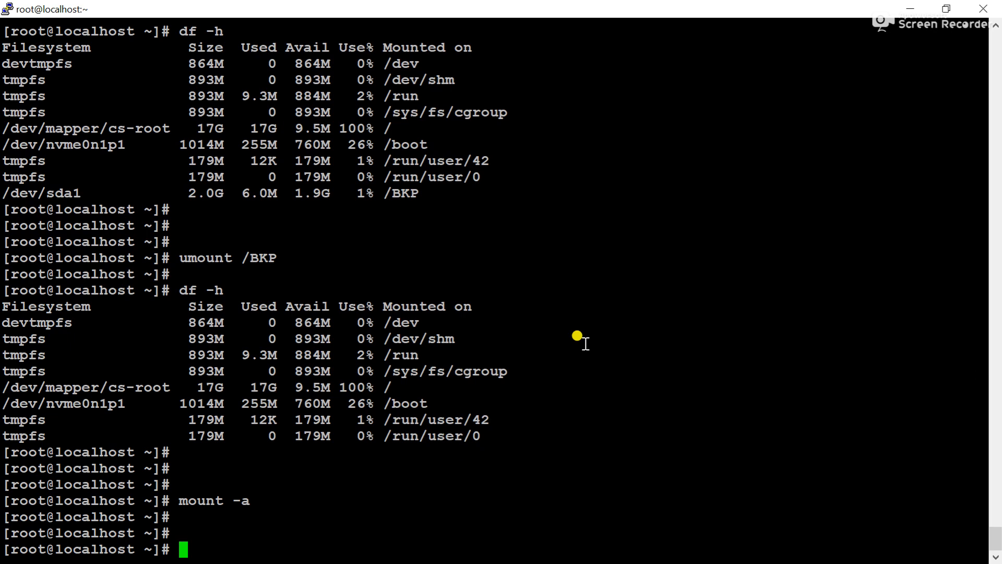
pyautogui.write('df -h')
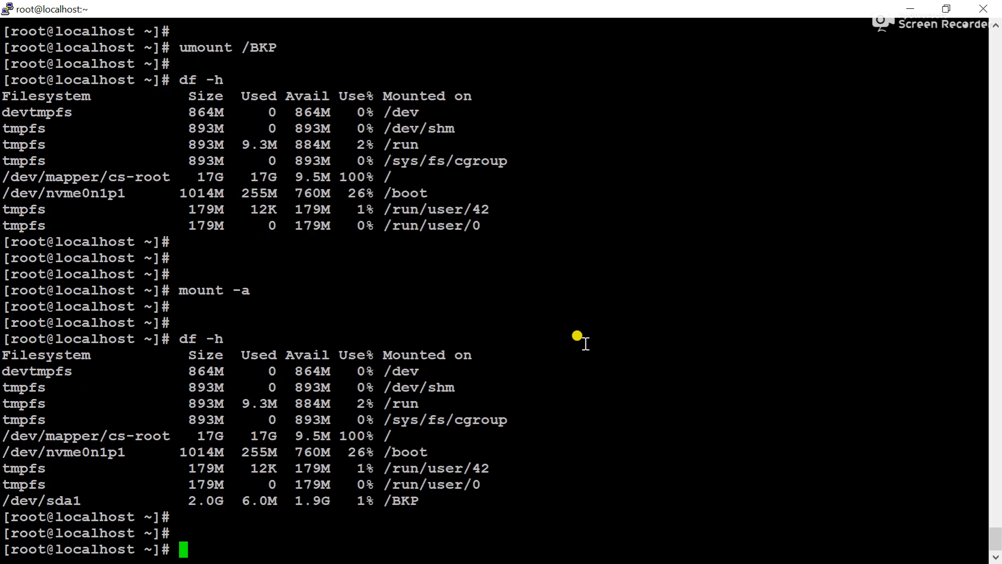
pyautogui.doubleClick(399, 500)
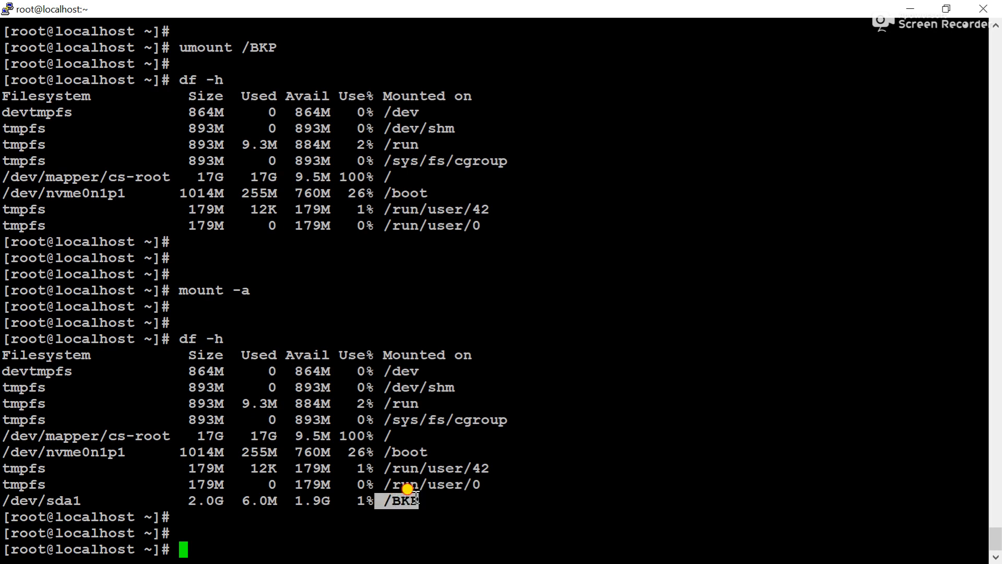
pyautogui.moveTo(409, 500); pyautogui.dragTo(38, 501)
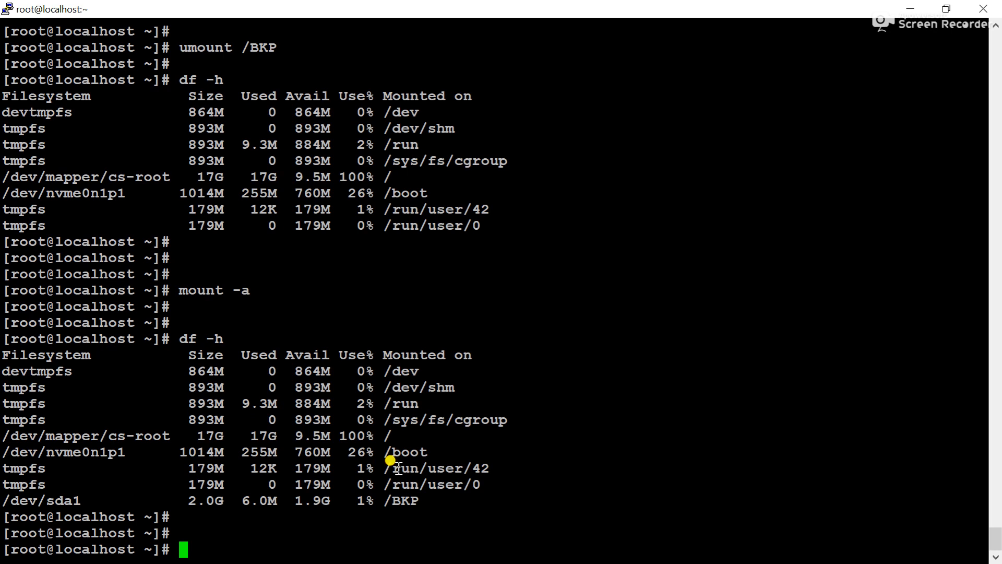
pyautogui.moveTo(378, 492)
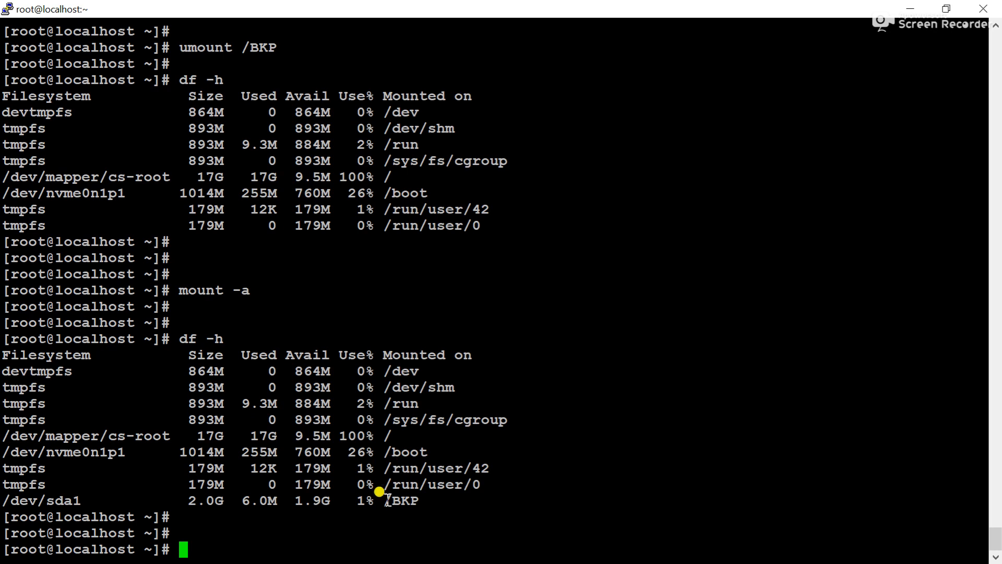
pyautogui.doubleClick(41, 501)
pyautogui.write('um')
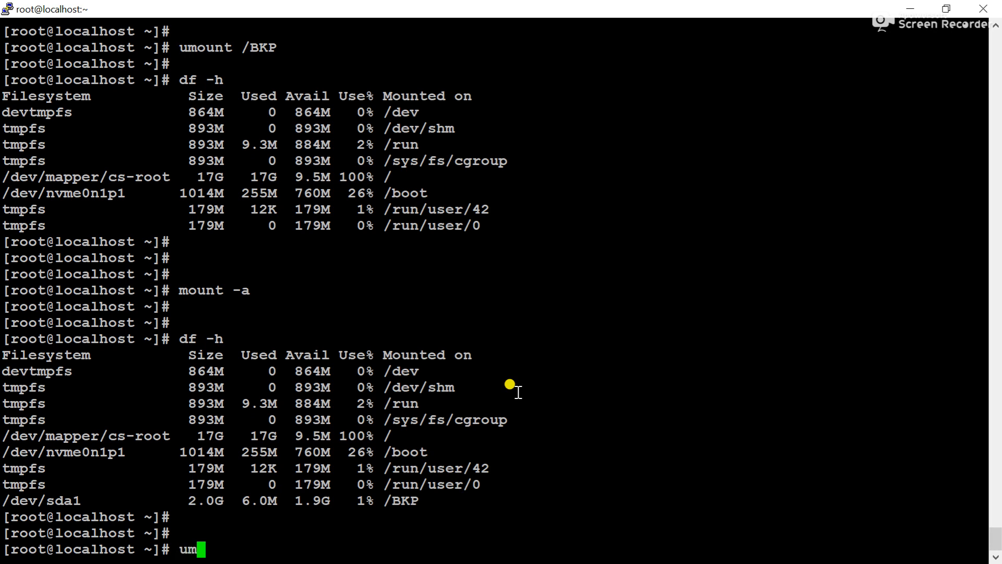
# - Run umount /BKP, then mount /BKP/, and type df -h to recheck
pyautogui.write('ount /BKP')
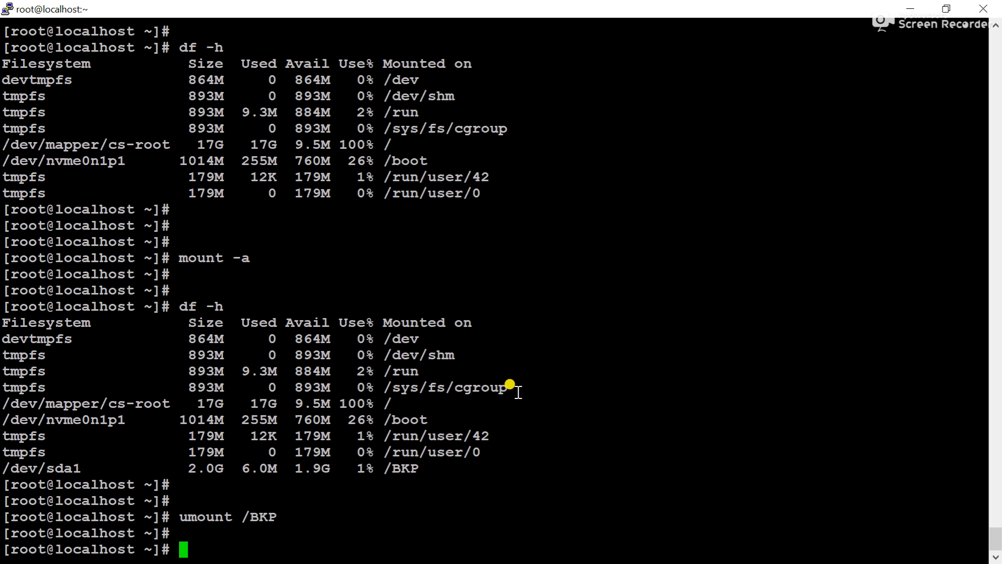
pyautogui.write('mount /BKP/')
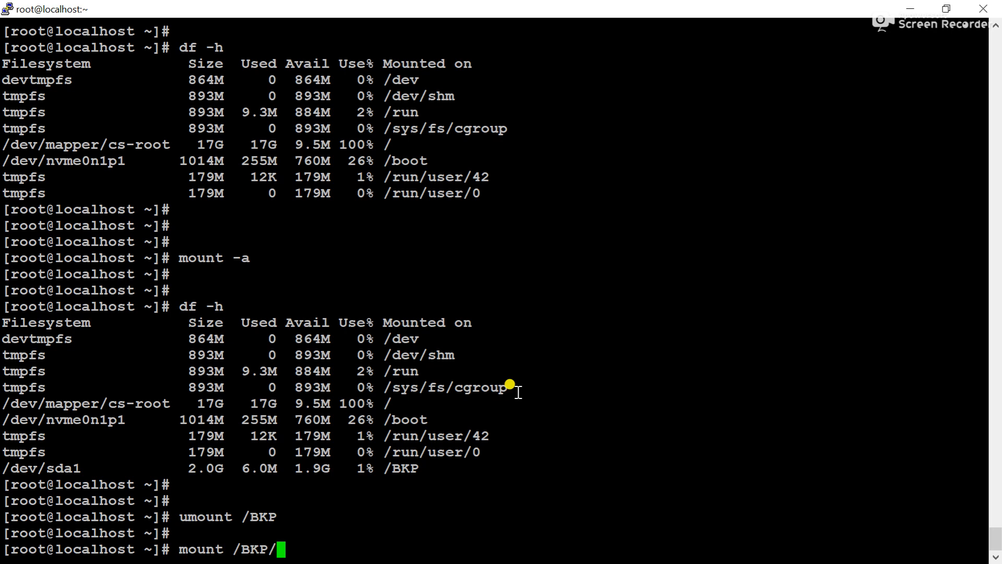
pyautogui.write('df -h')
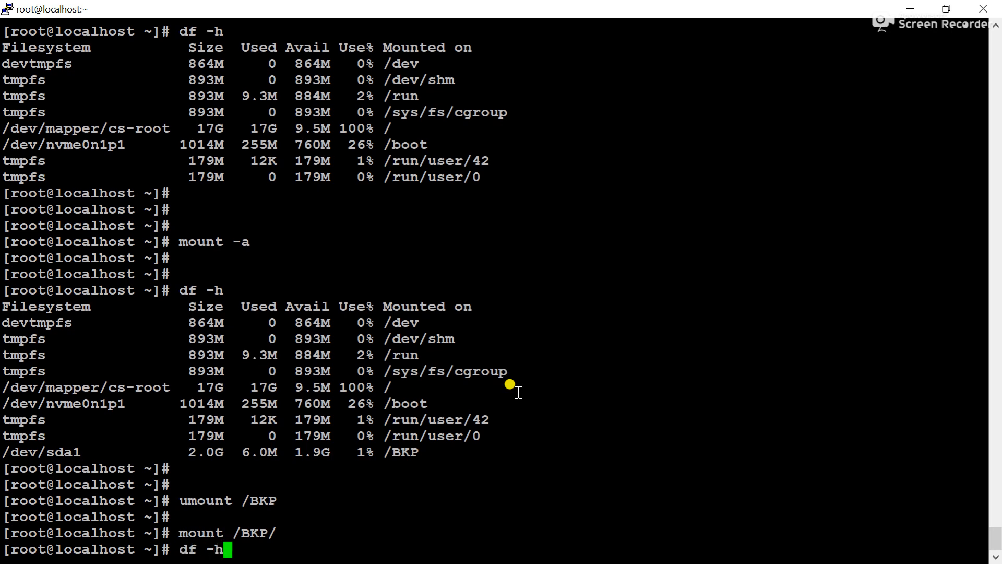